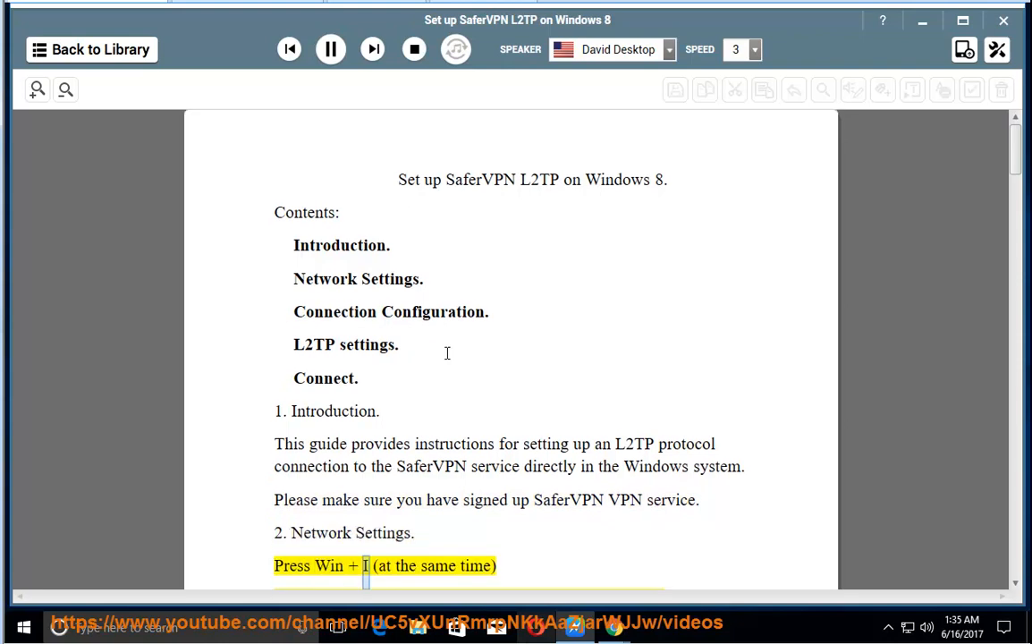
{"action": "scroll", "scroll_direction": "up", "scroll_amount": 3}
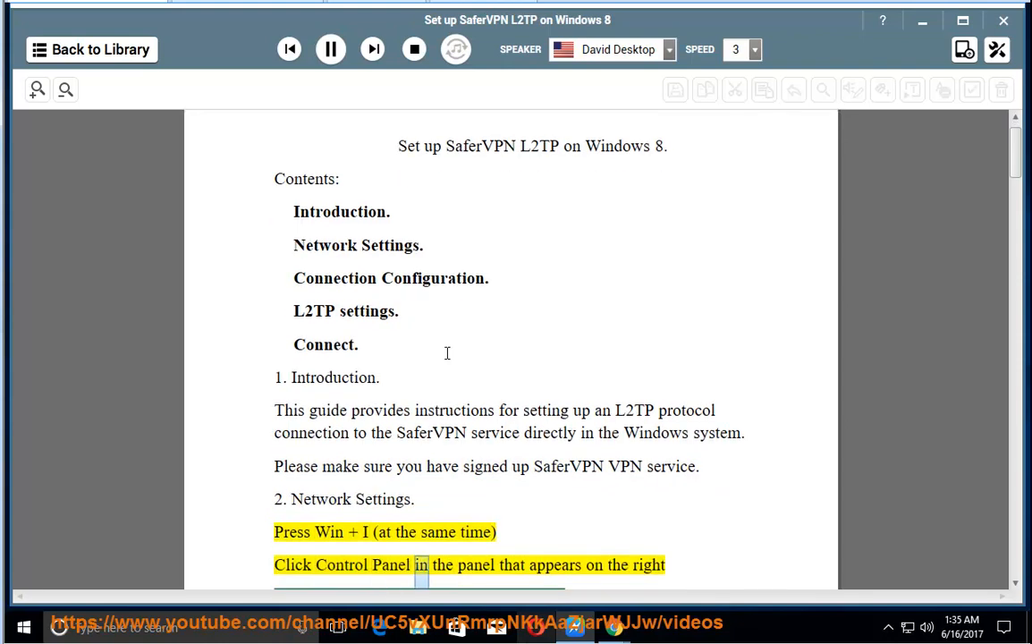
{"action": "scroll", "scroll_direction": "down", "scroll_amount": 3}
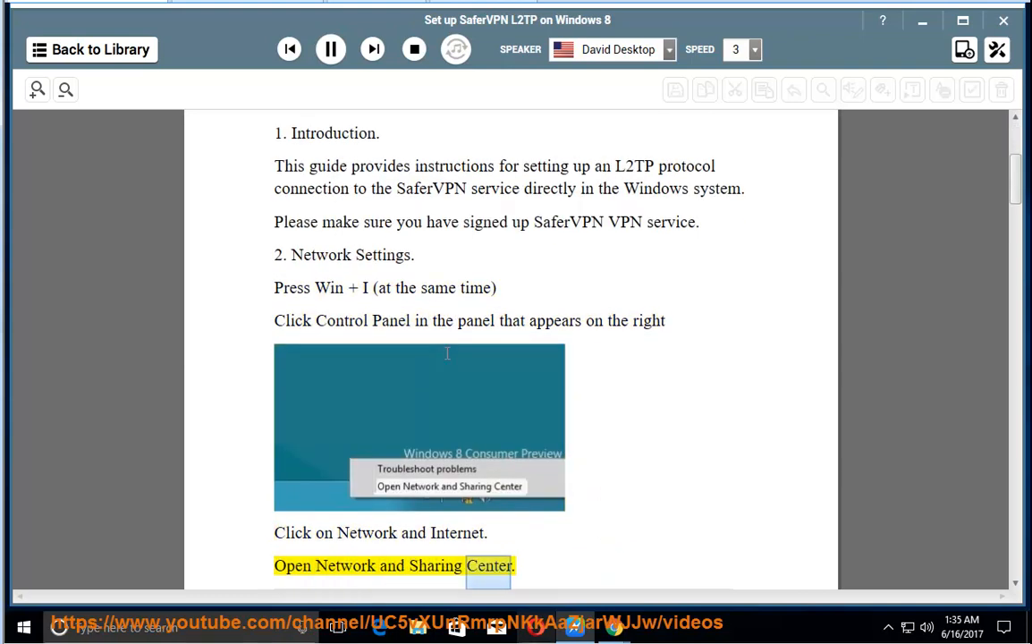
{"action": "scroll", "scroll_direction": "down", "scroll_amount": 3}
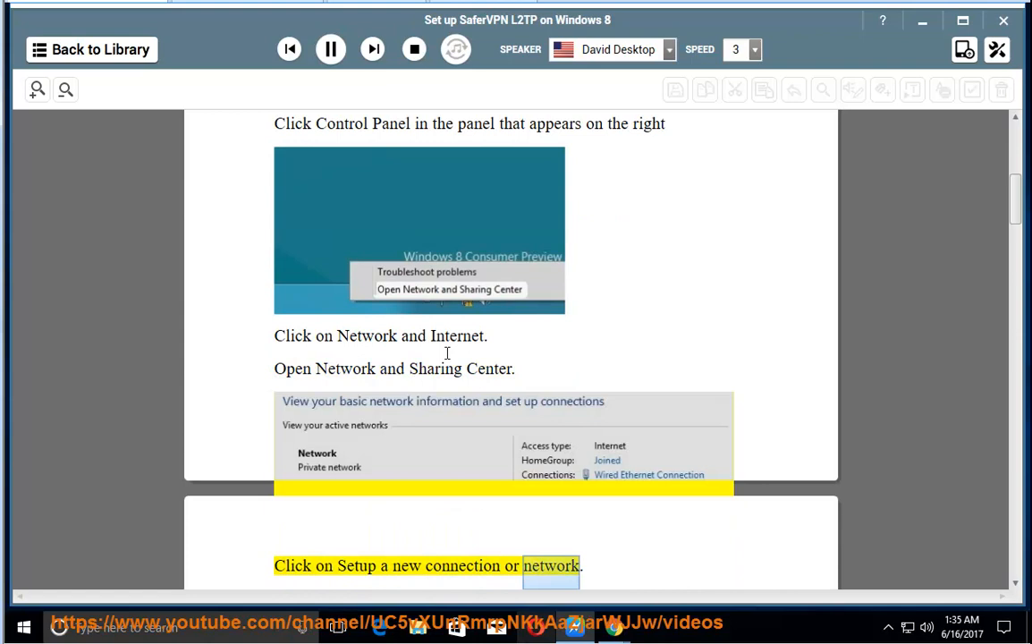
{"action": "scroll", "scroll_direction": "down", "scroll_amount": 3}
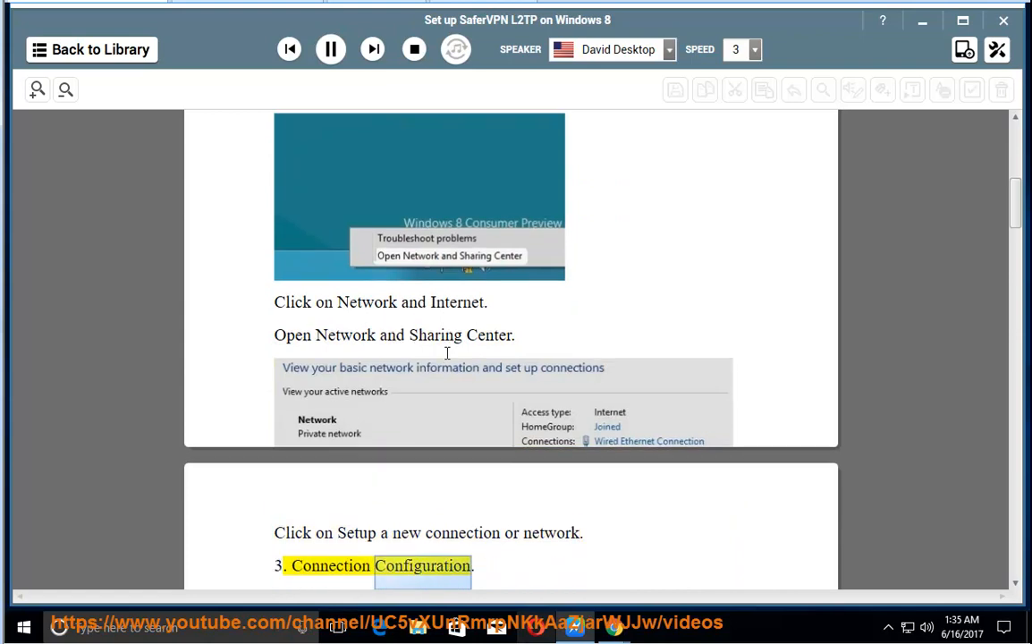
{"action": "scroll", "scroll_direction": "down", "scroll_amount": 3}
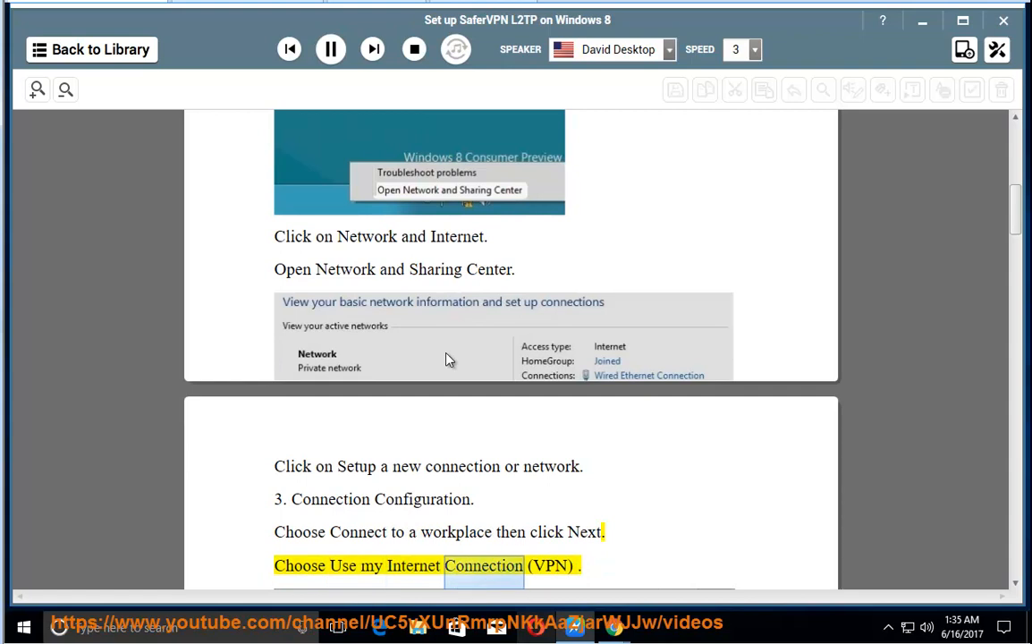
{"action": "scroll", "scroll_direction": "down", "scroll_amount": 3}
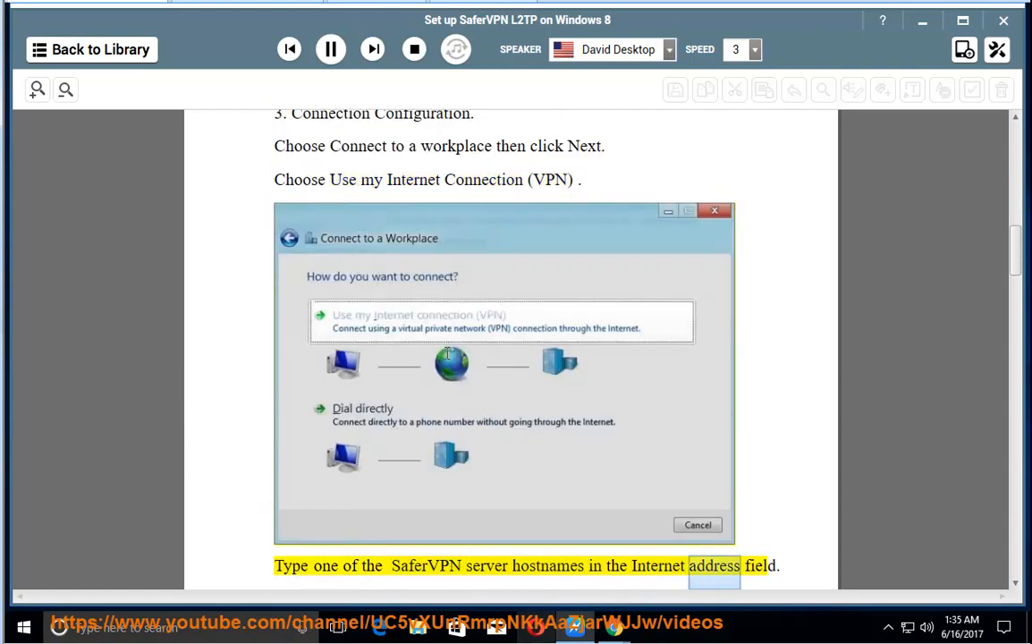
{"action": "scroll", "scroll_direction": "down", "scroll_amount": 3}
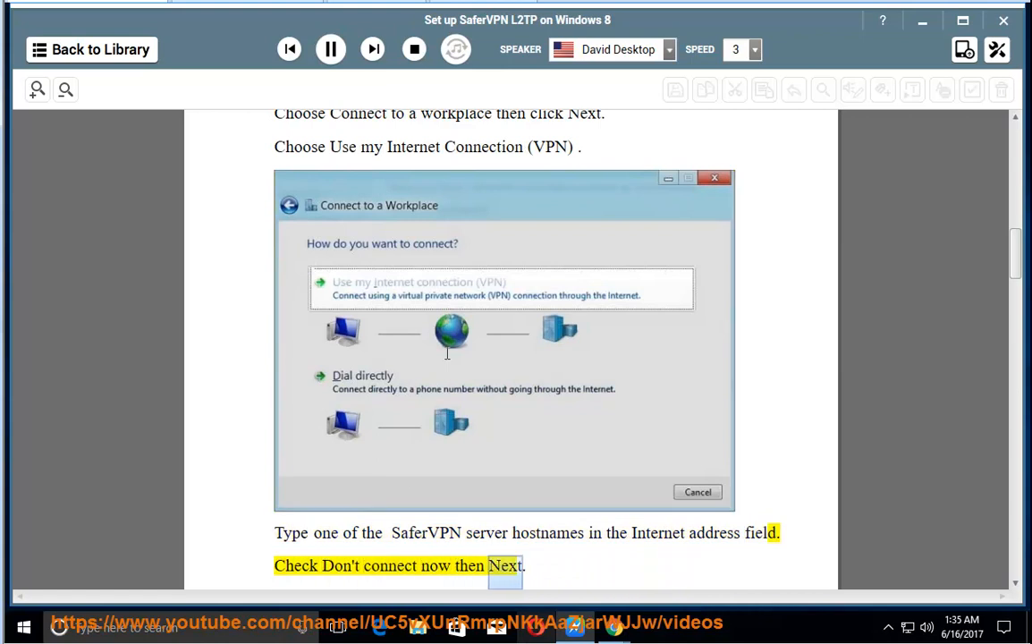
{"action": "scroll", "scroll_direction": "down", "scroll_amount": 3}
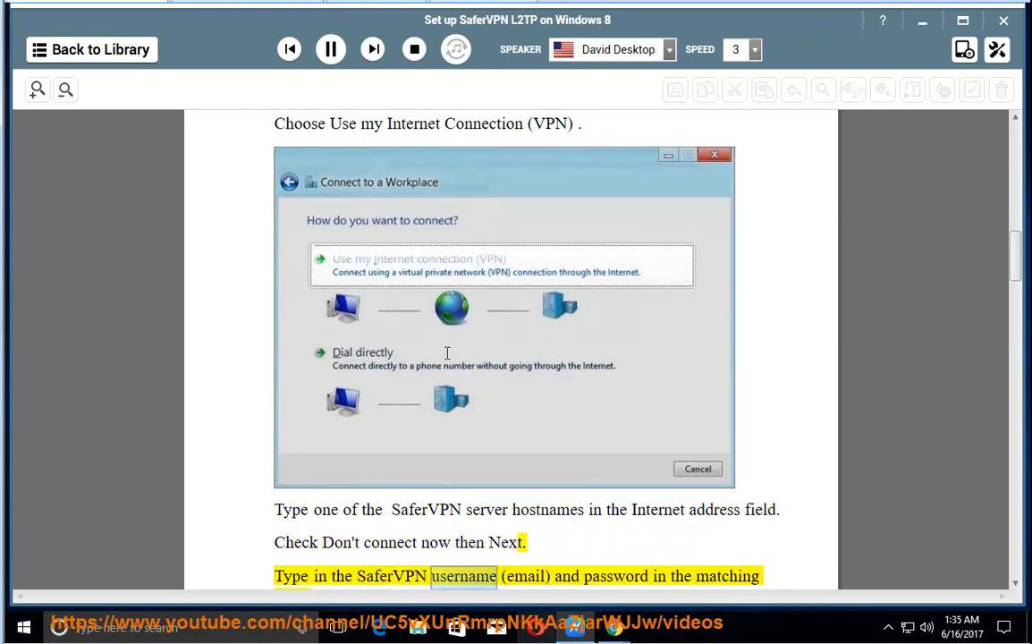
{"action": "scroll", "scroll_direction": "down", "scroll_amount": 3}
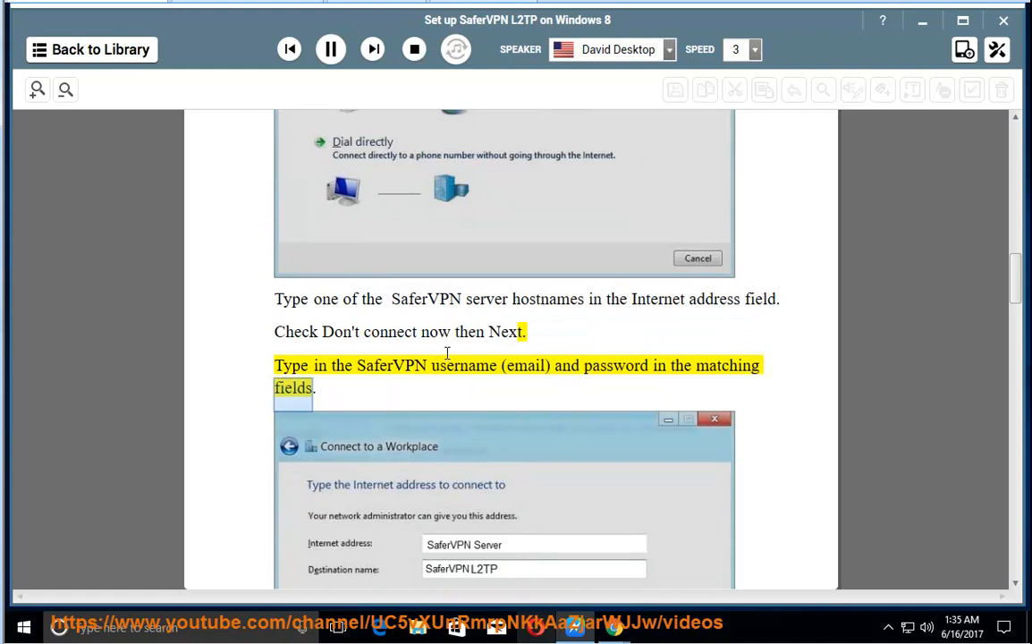
{"action": "scroll", "scroll_direction": "down", "scroll_amount": 3}
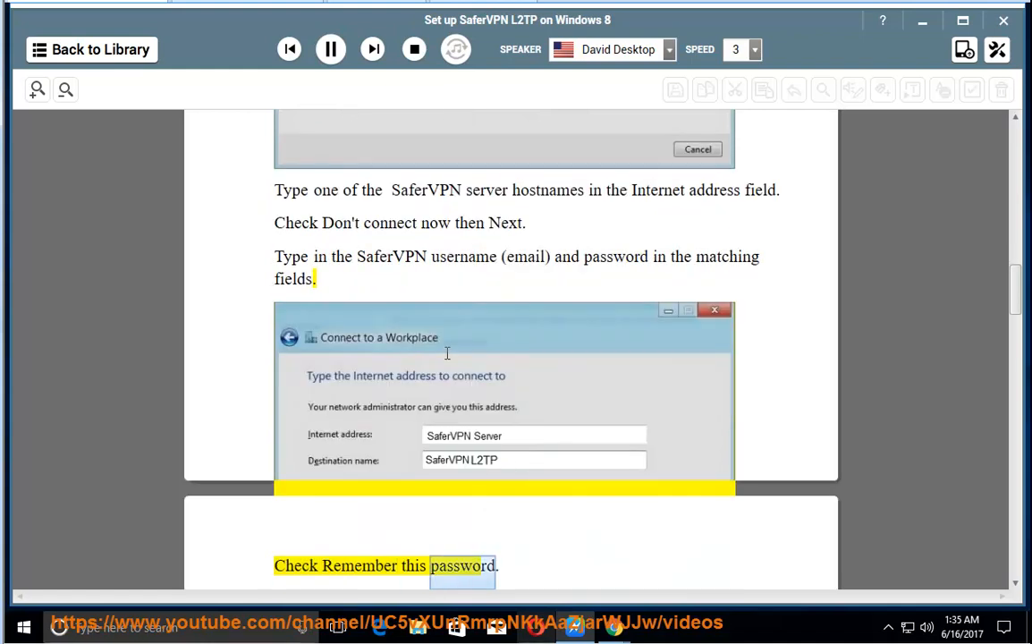
{"action": "scroll", "scroll_direction": "down", "scroll_amount": 3}
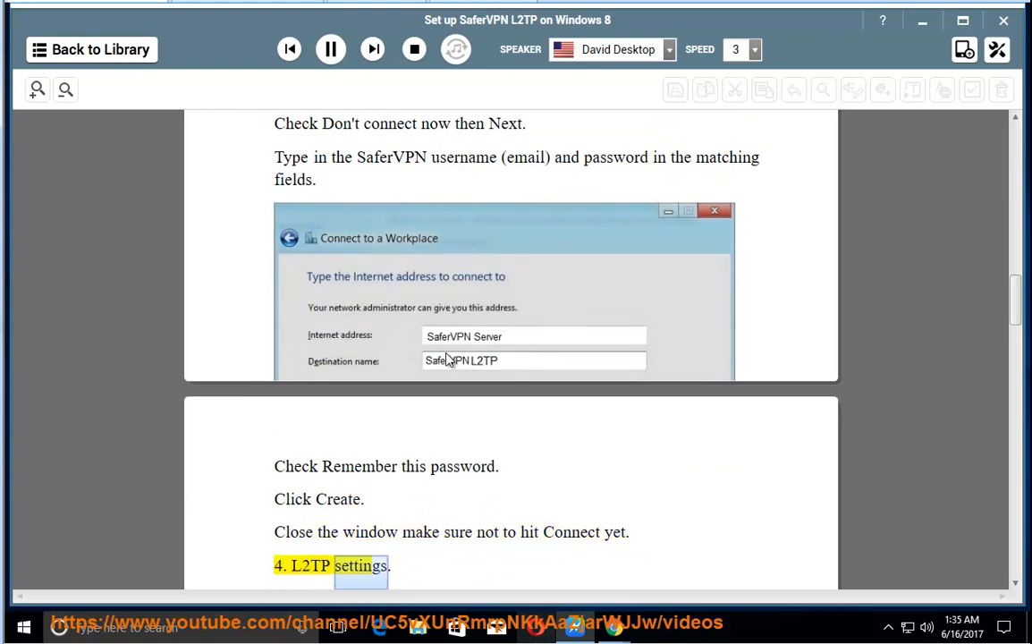
{"action": "scroll", "scroll_direction": "down", "scroll_amount": 3}
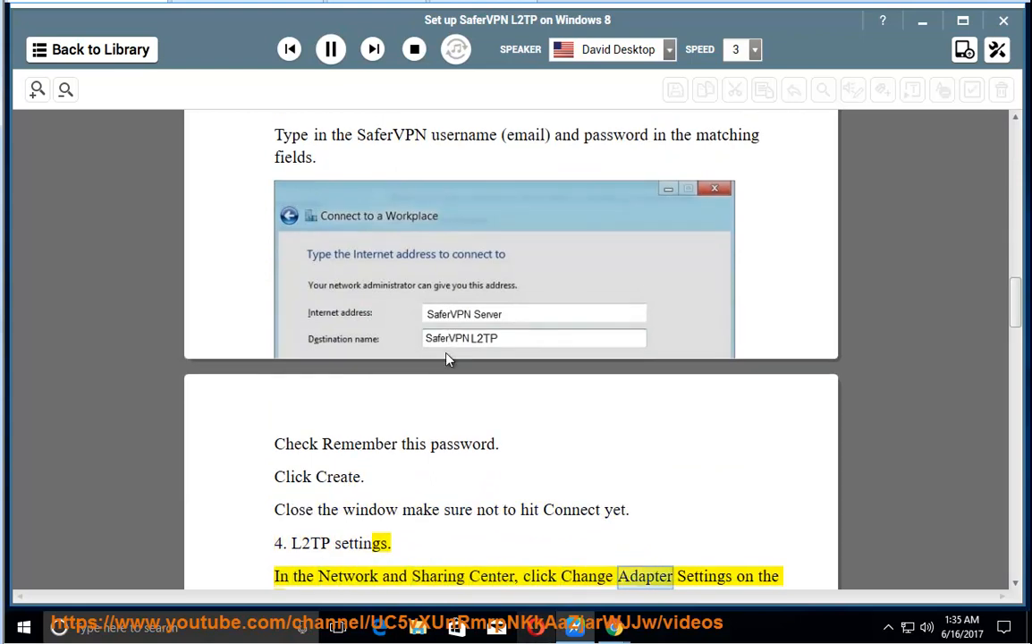
{"action": "scroll", "scroll_direction": "down", "scroll_amount": 3}
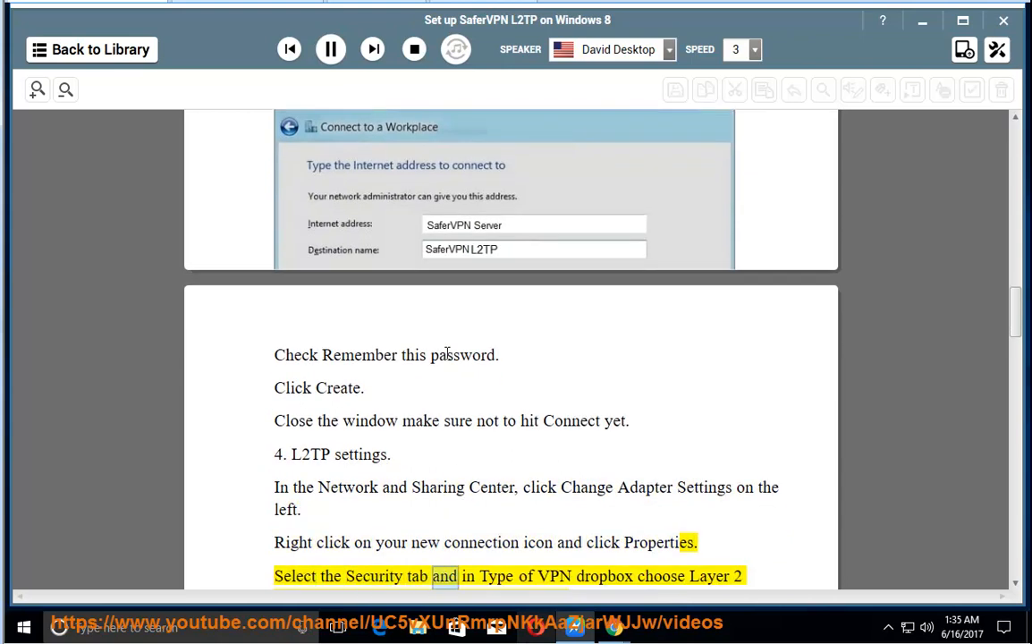
{"action": "scroll", "scroll_direction": "down", "scroll_amount": 3}
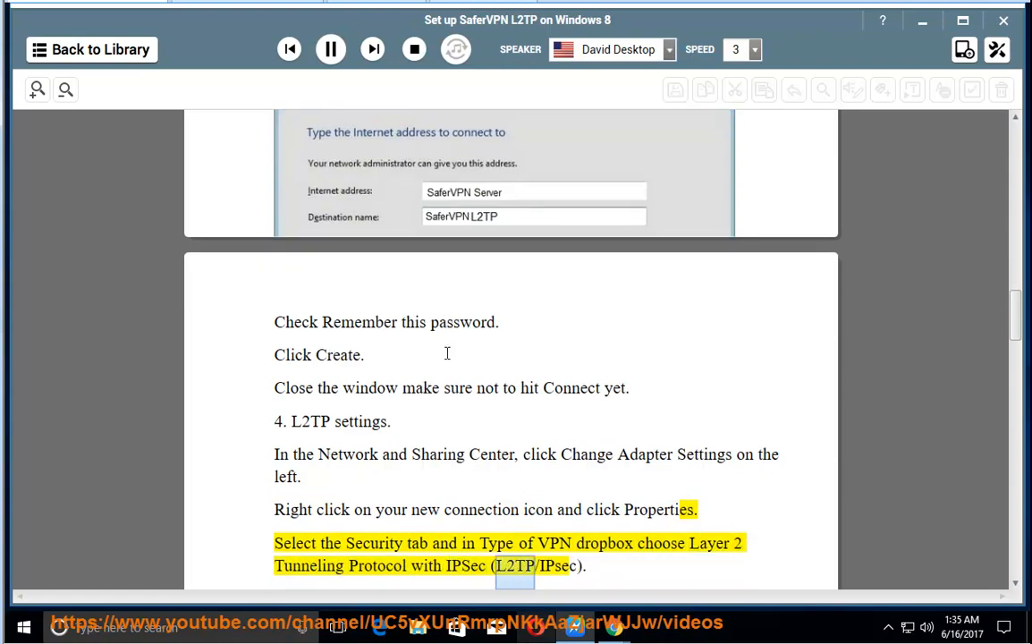
{"action": "scroll", "scroll_direction": "up", "scroll_amount": 3}
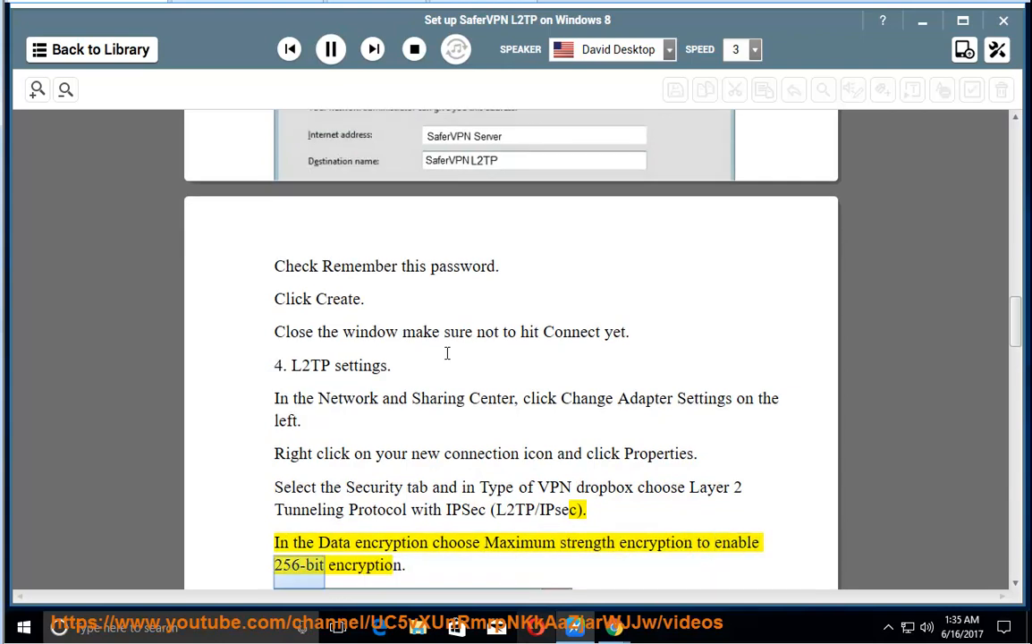
{"action": "scroll", "scroll_direction": "down", "scroll_amount": 3}
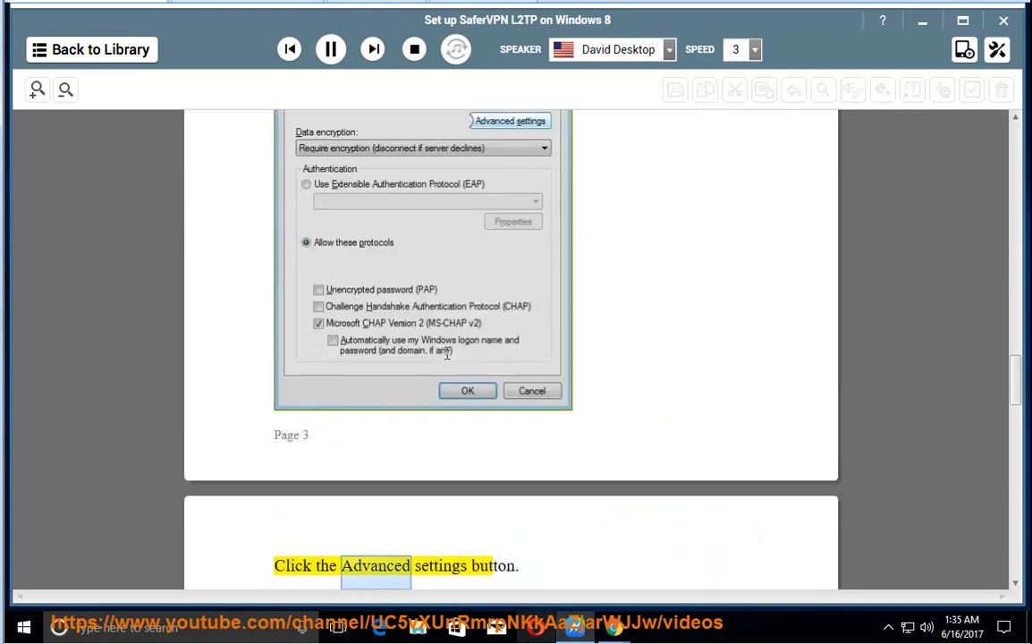
{"action": "scroll", "scroll_direction": "down", "scroll_amount": 3}
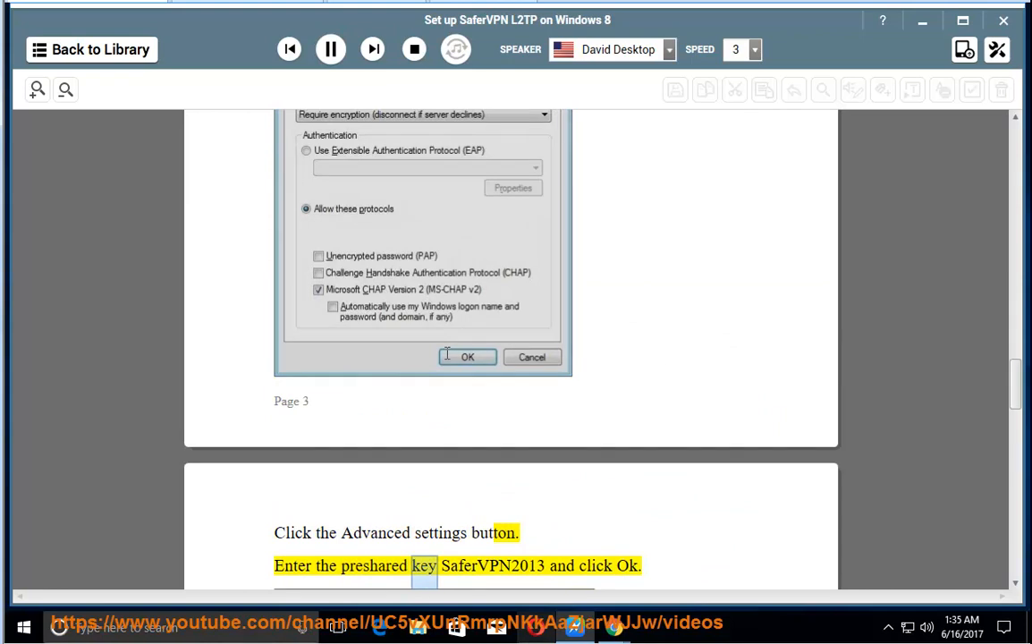
{"action": "scroll", "scroll_direction": "down", "scroll_amount": 3}
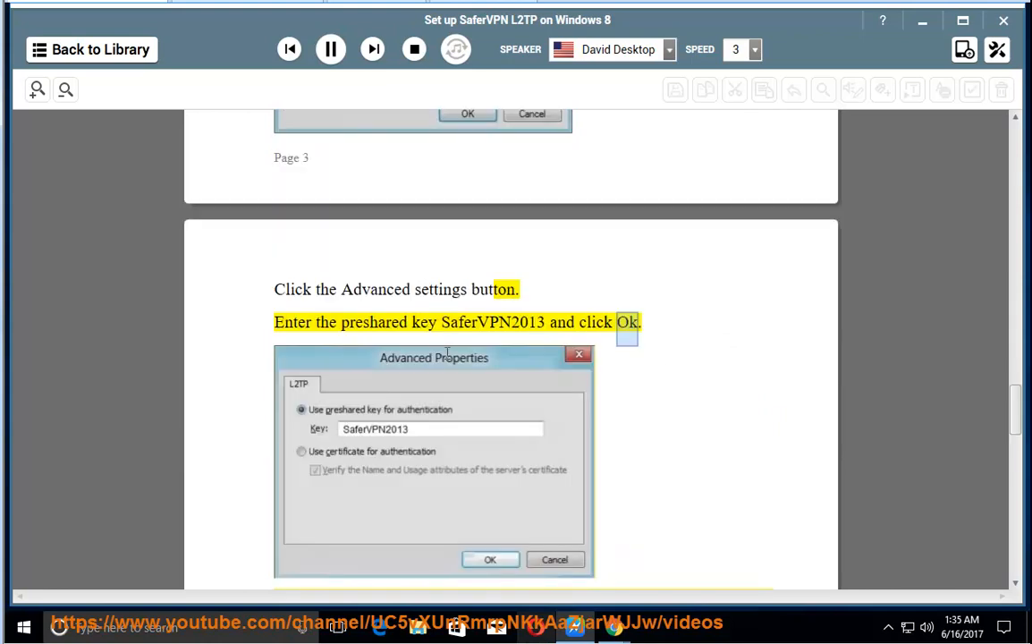
{"action": "scroll", "scroll_direction": "down", "scroll_amount": 3}
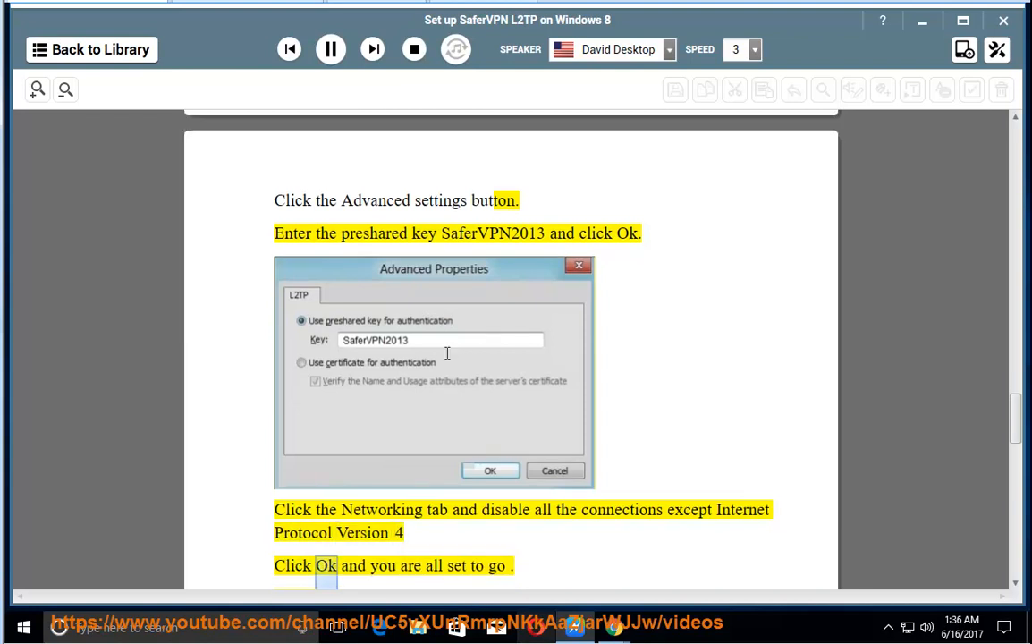
{"action": "scroll", "scroll_direction": "down", "scroll_amount": 3}
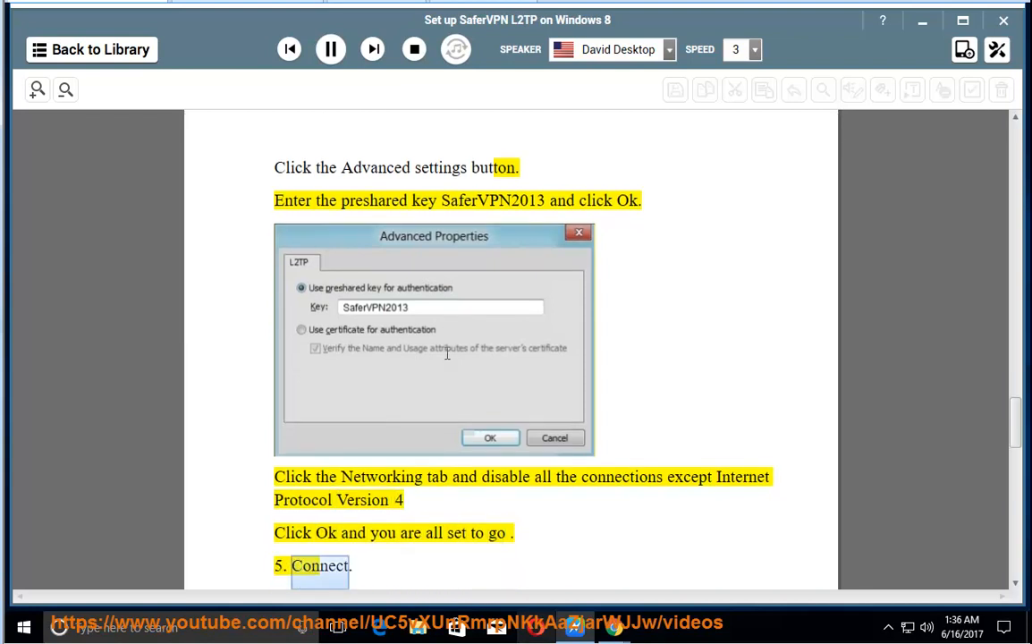
{"action": "scroll", "scroll_direction": "down", "scroll_amount": 3}
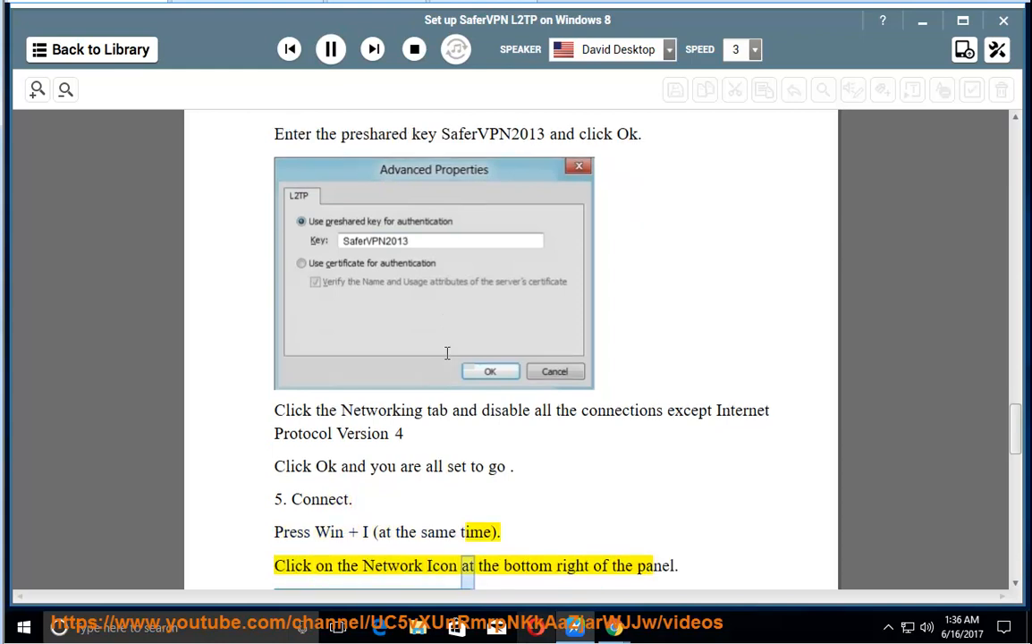
{"action": "scroll", "scroll_direction": "down", "scroll_amount": 3}
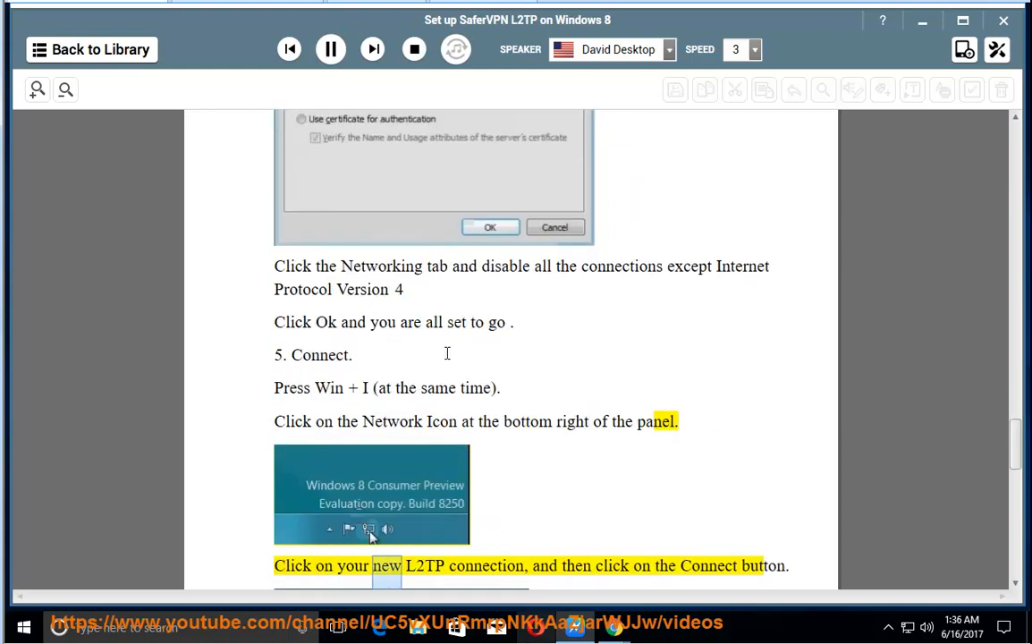